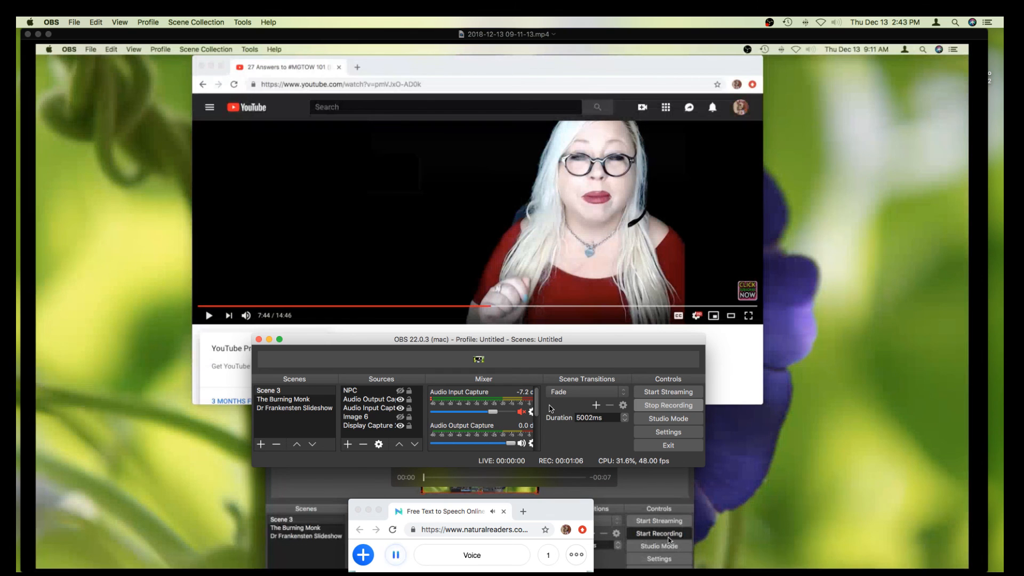
# Step: Pause the NaturalReaders narration while OBS keeps recording the YouTube scene
pyautogui.click(395, 554)
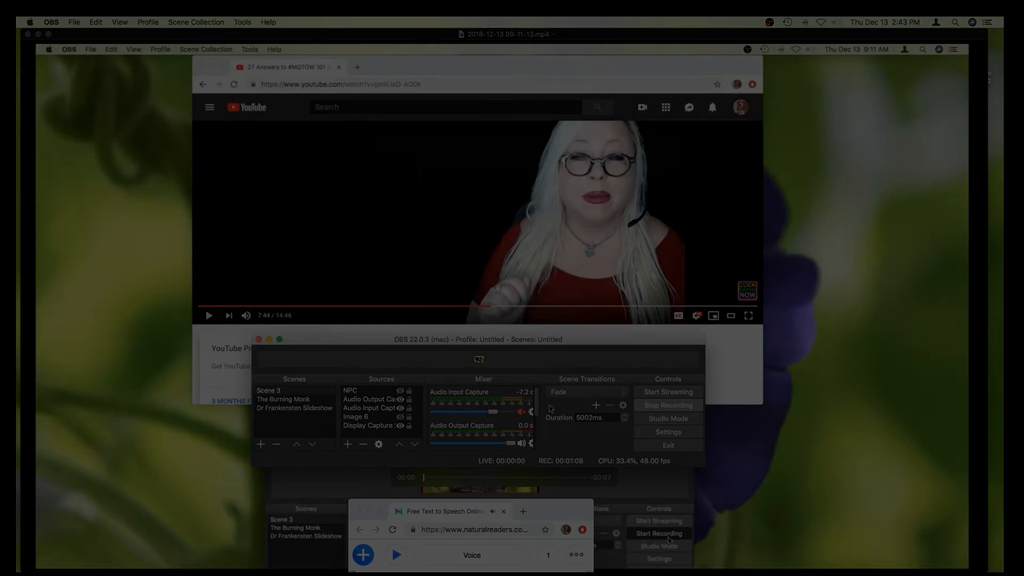